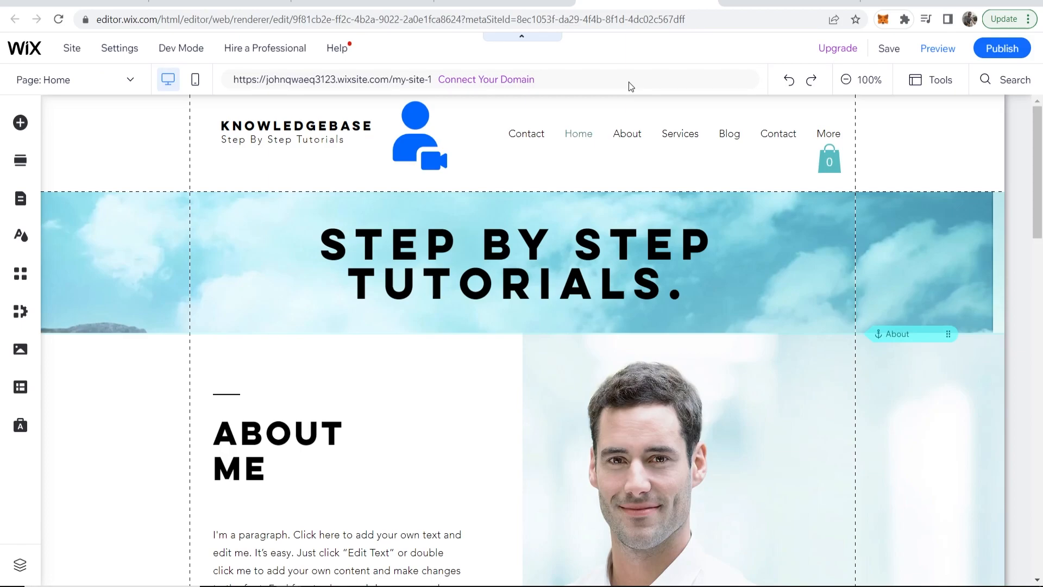
# Manage howtoonlinetutorial.com and go to its Website configuration options
pyautogui.scroll(-3)
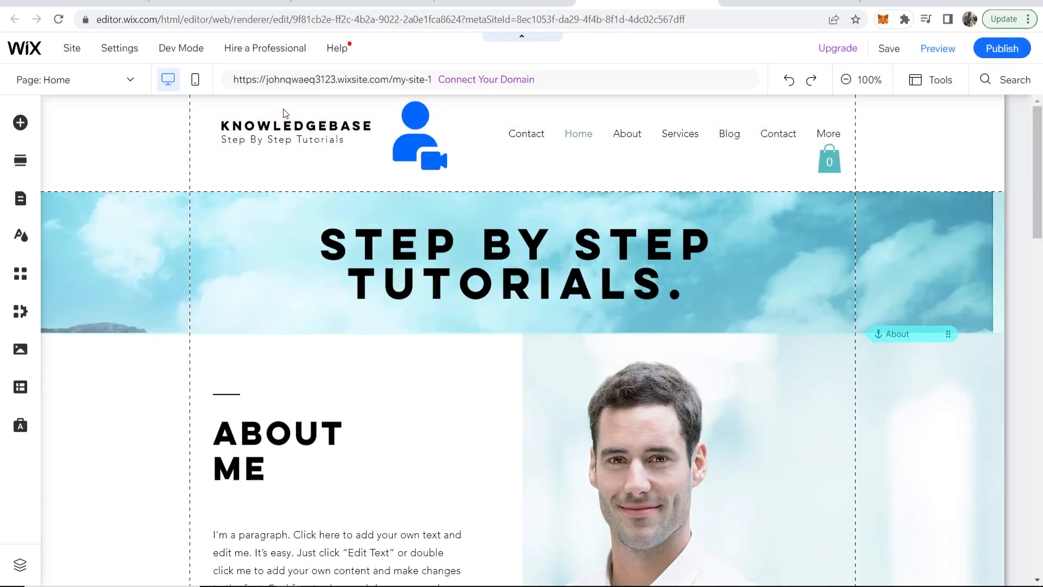
pyautogui.moveTo(488, 50)
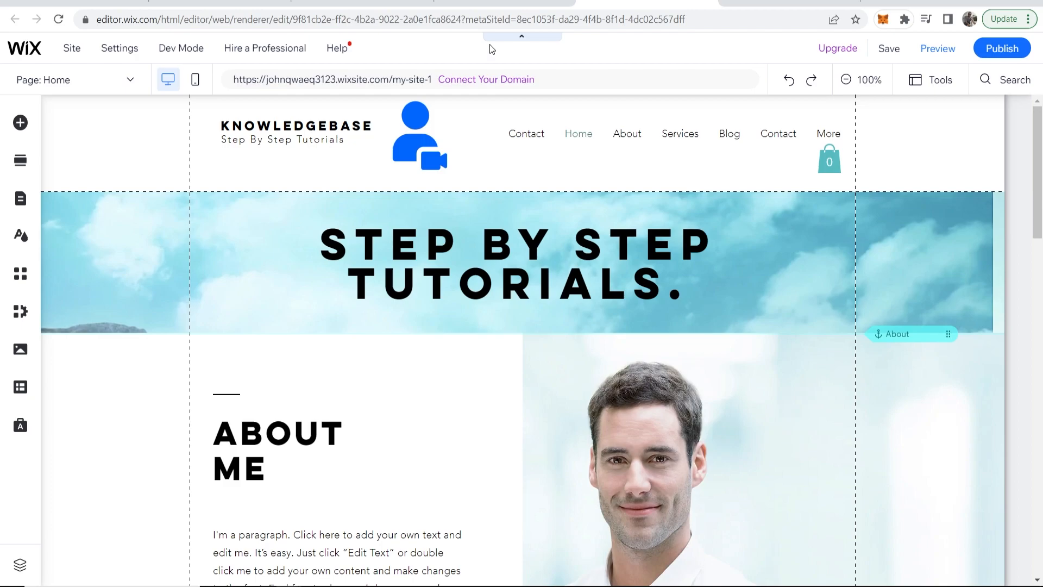
pyautogui.moveTo(486, 53)
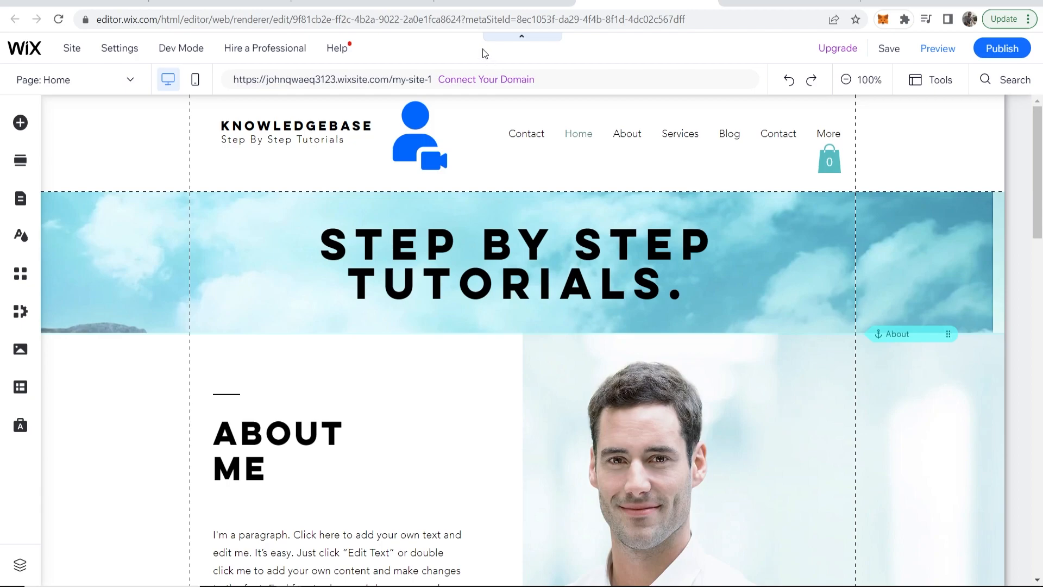
pyautogui.moveTo(471, 57)
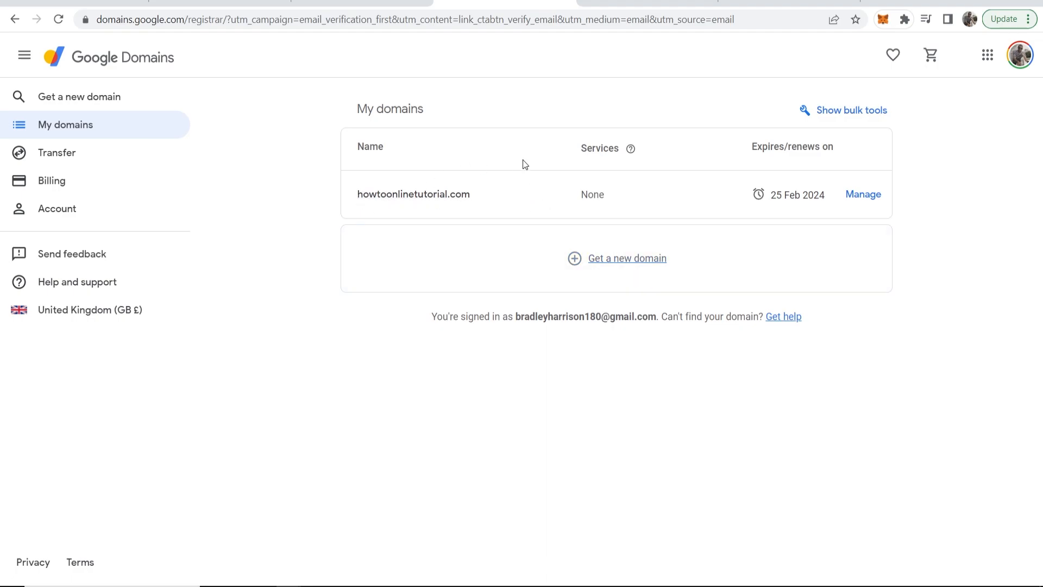
pyautogui.click(863, 195)
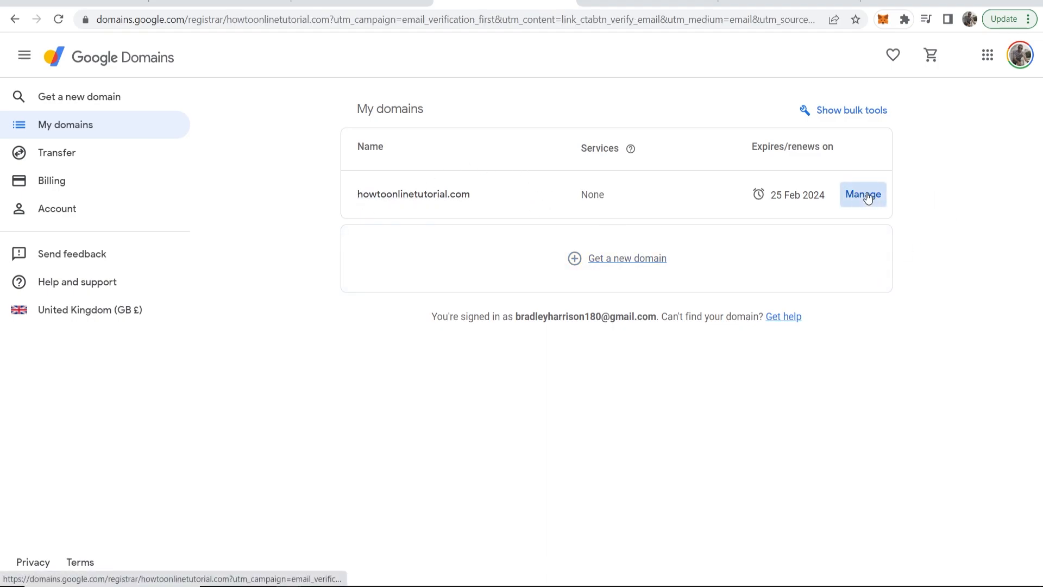
pyautogui.click(861, 194)
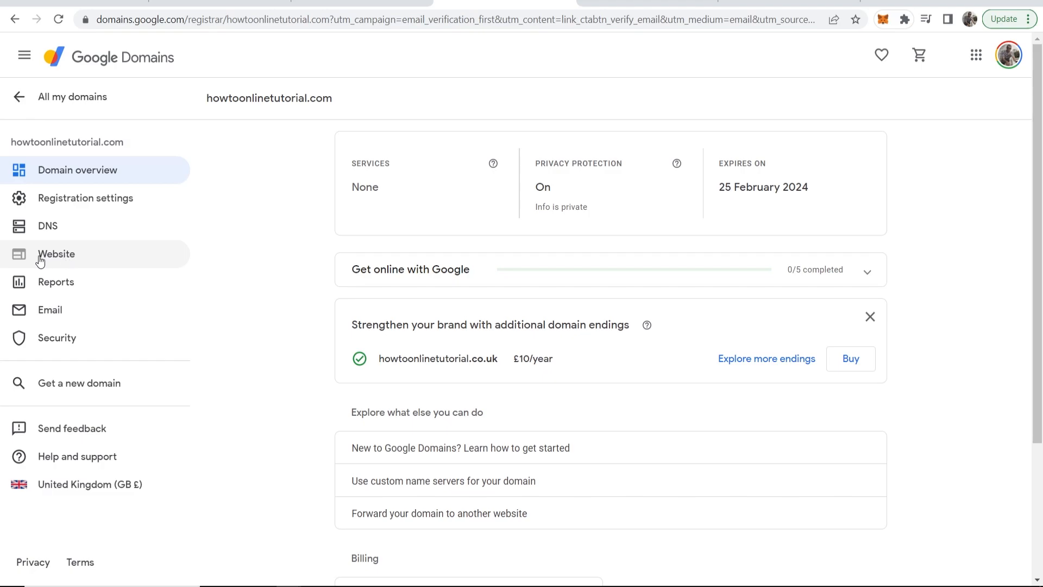
pyautogui.click(56, 253)
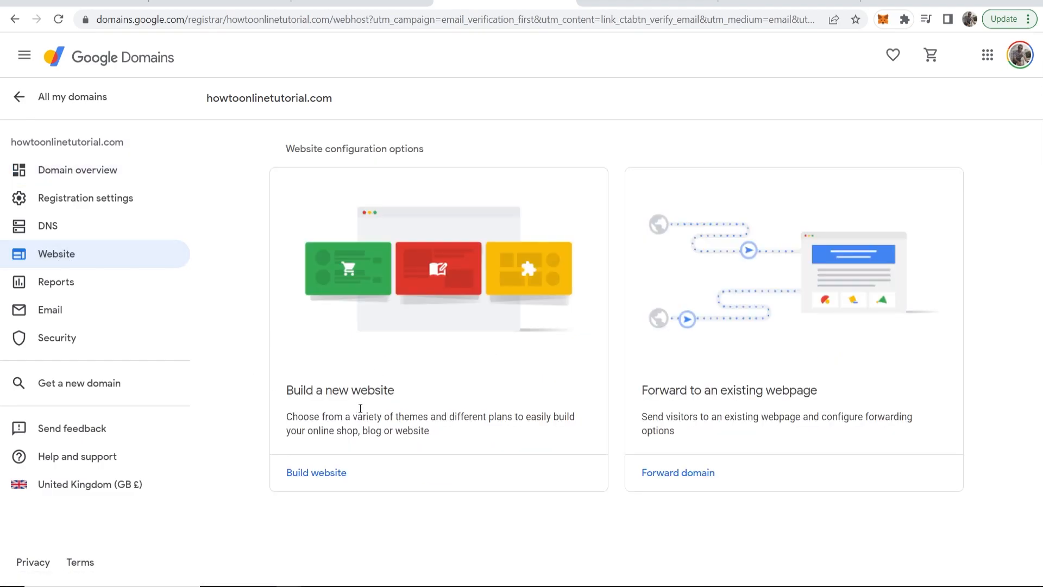
pyautogui.moveTo(668, 395)
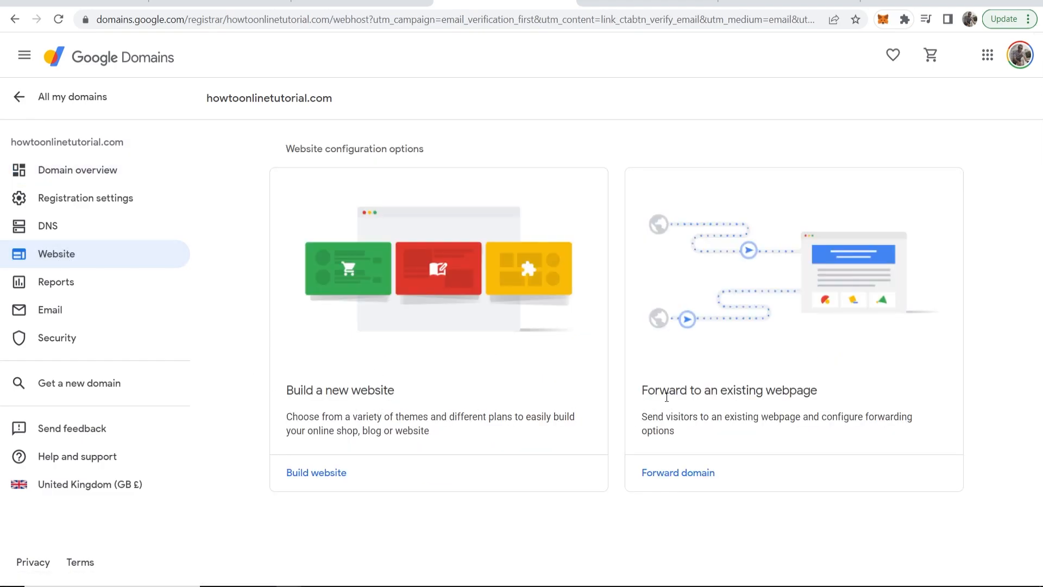
pyautogui.moveTo(695, 408)
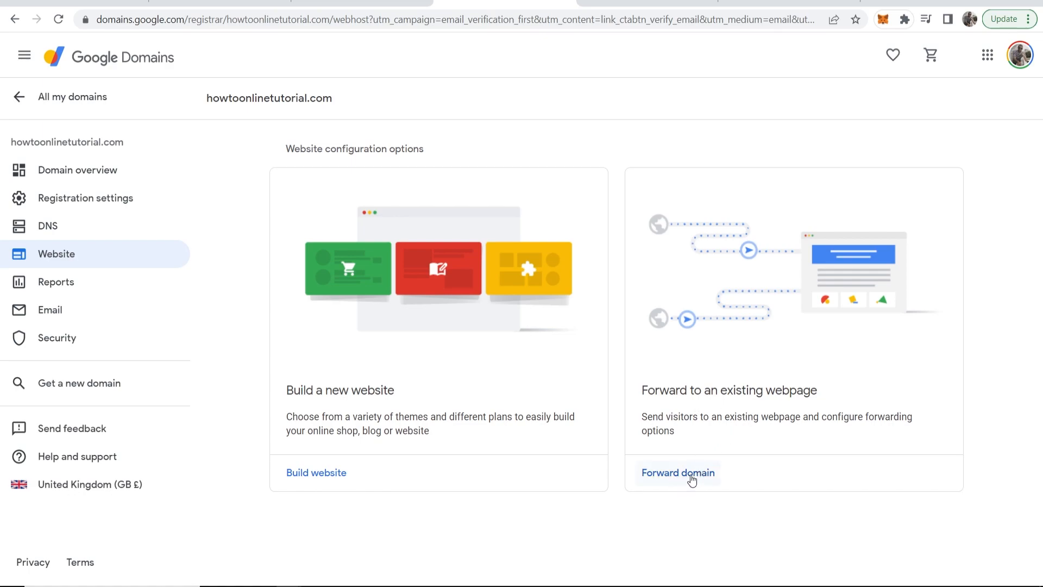
# Choose Forward domain to an existing webpage and focus the Website URL field
pyautogui.click(677, 472)
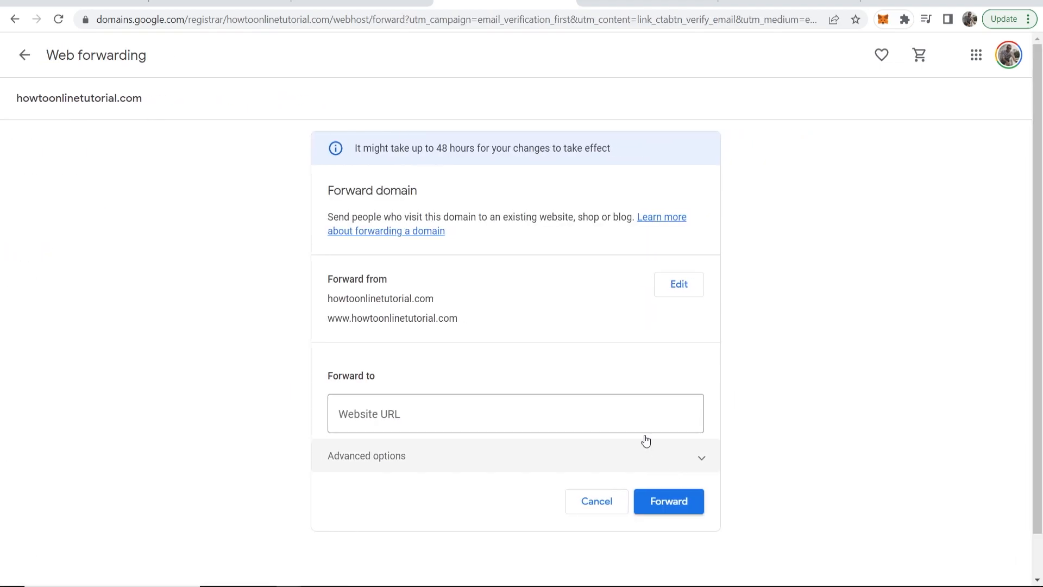
pyautogui.click(515, 413)
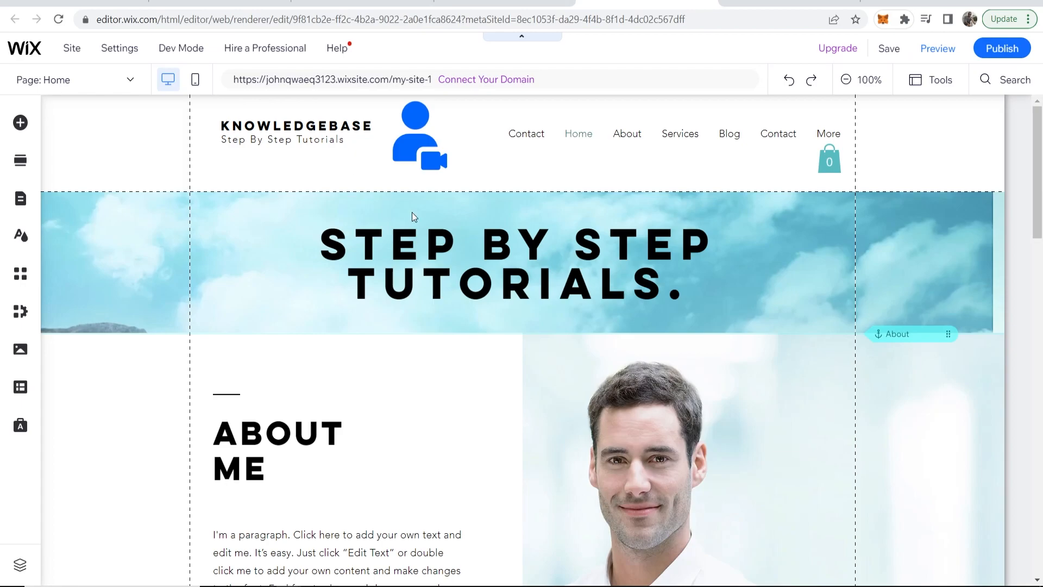
pyautogui.moveTo(1001, 47)
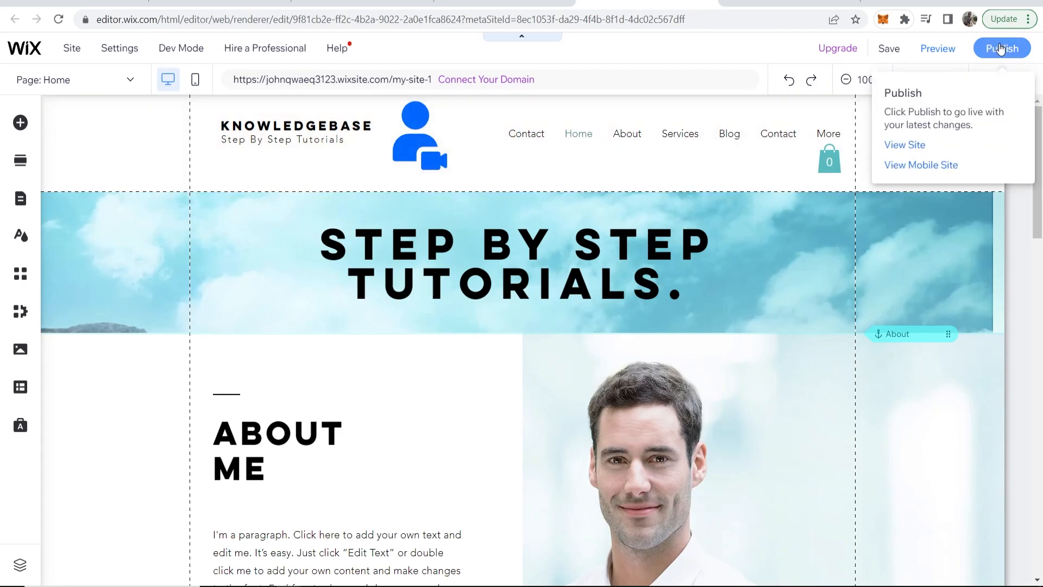
# Publish the Wix site and view the live published version
pyautogui.click(1001, 48)
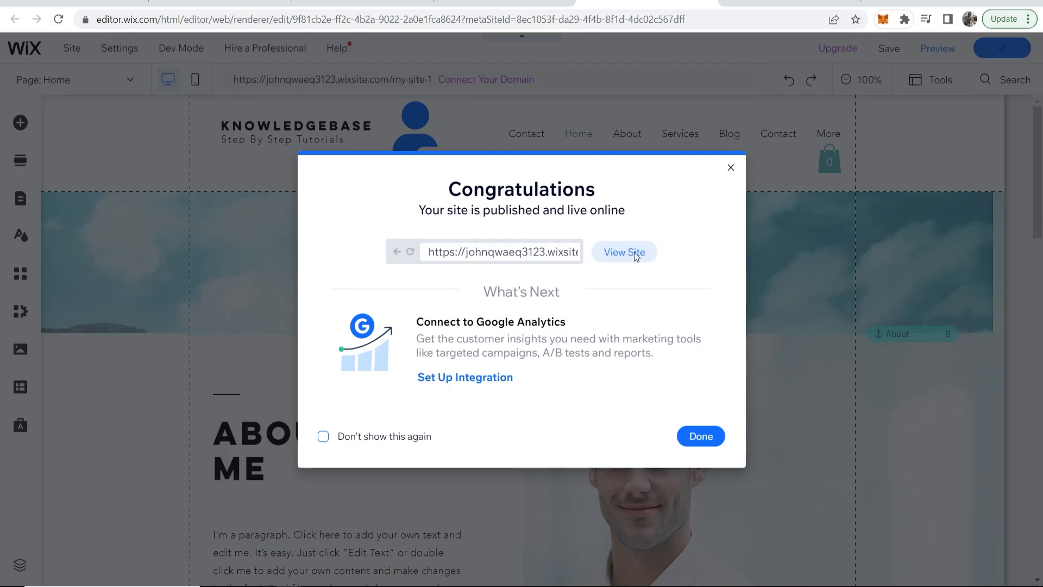
pyautogui.click(623, 252)
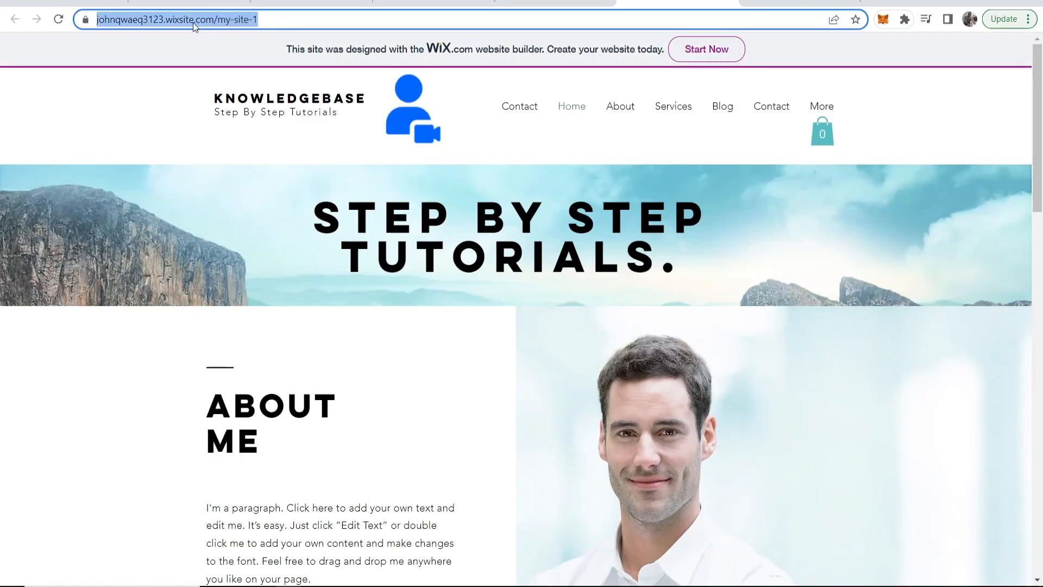
# Copy the live wixsite.com address and bring up paste options in the forwarding URL field
pyautogui.rightClick(173, 20)
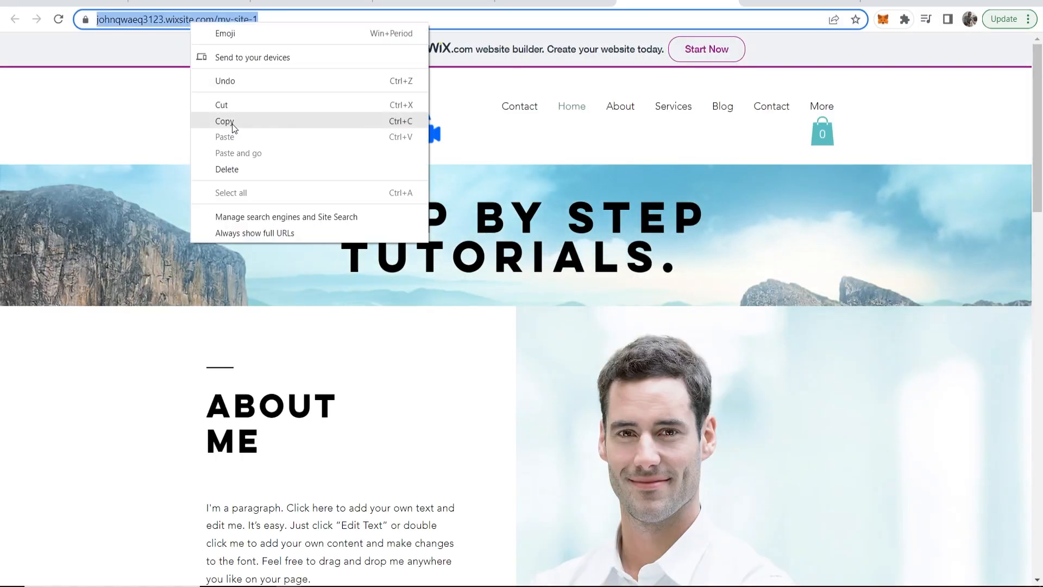
pyautogui.click(224, 120)
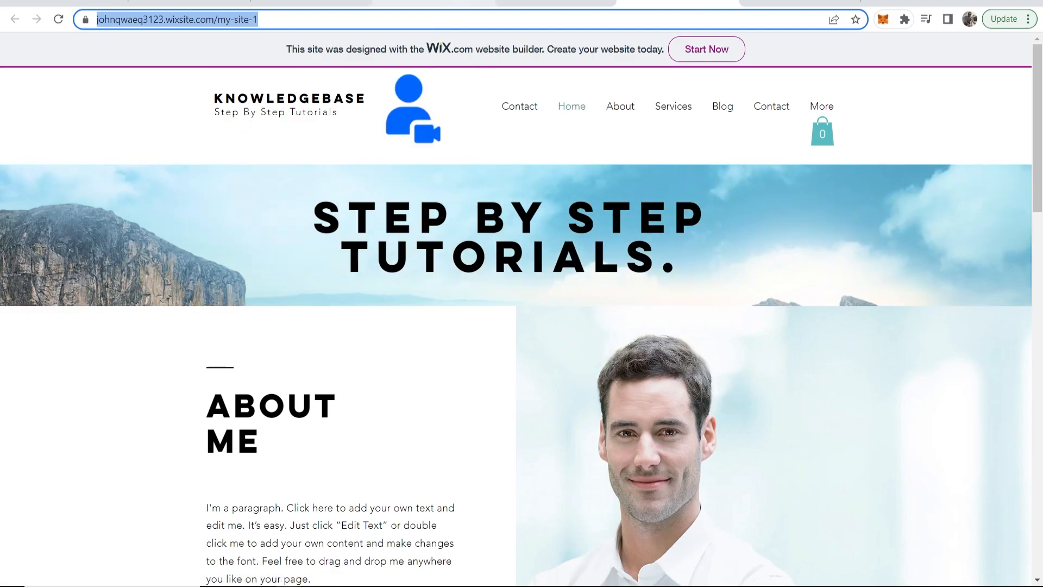
pyautogui.rightClick(515, 413)
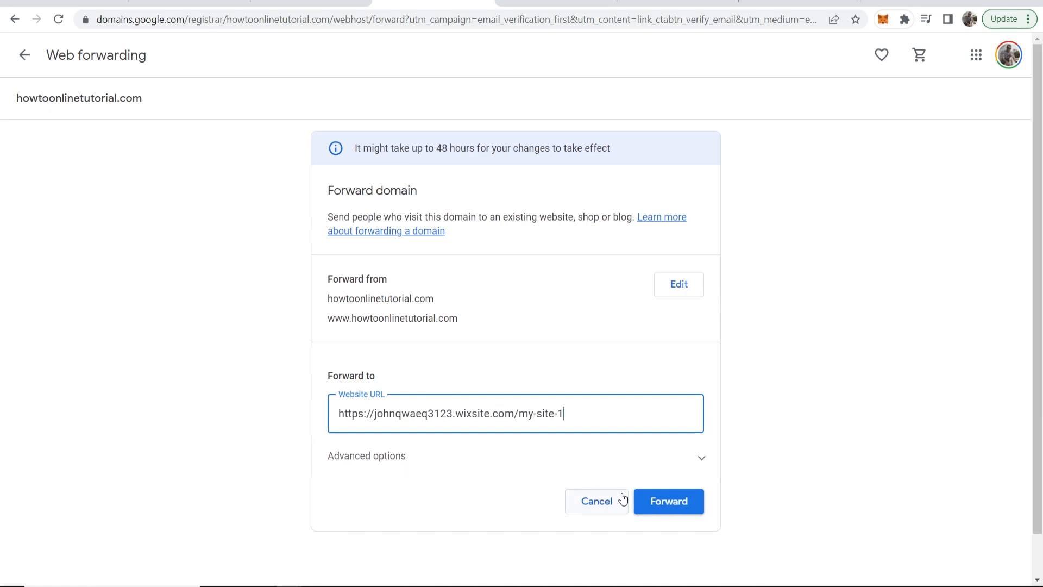
# Submit Forward so howtoonlinetutorial.com redirects to the wixsite.com address
pyautogui.click(669, 501)
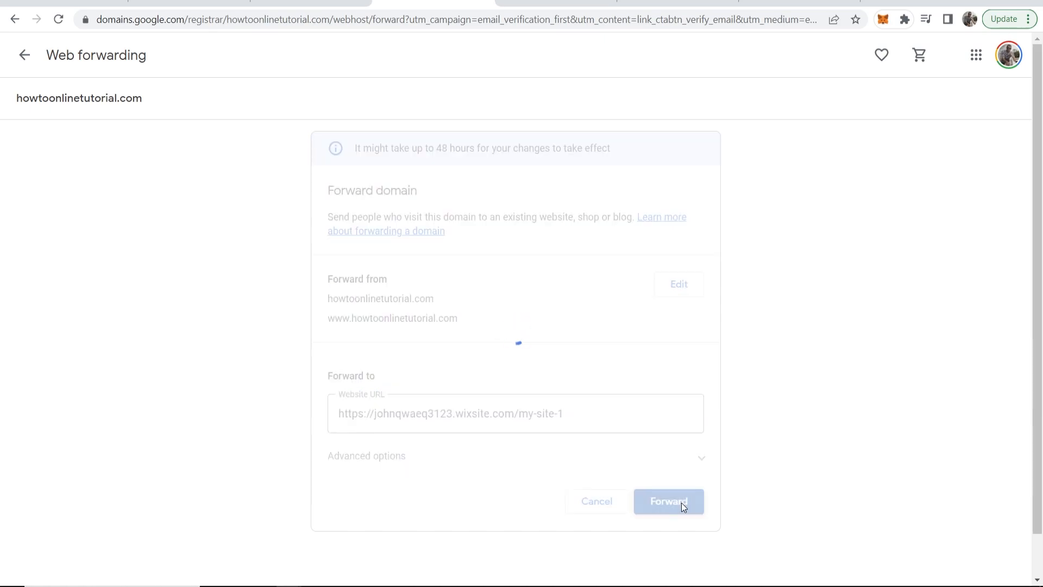
pyautogui.click(668, 501)
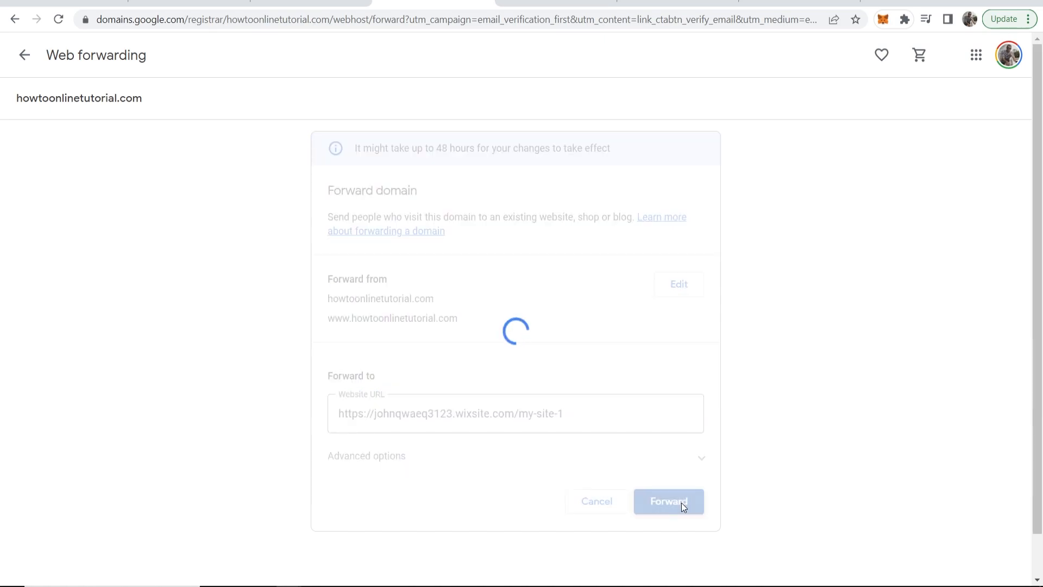
pyautogui.click(668, 501)
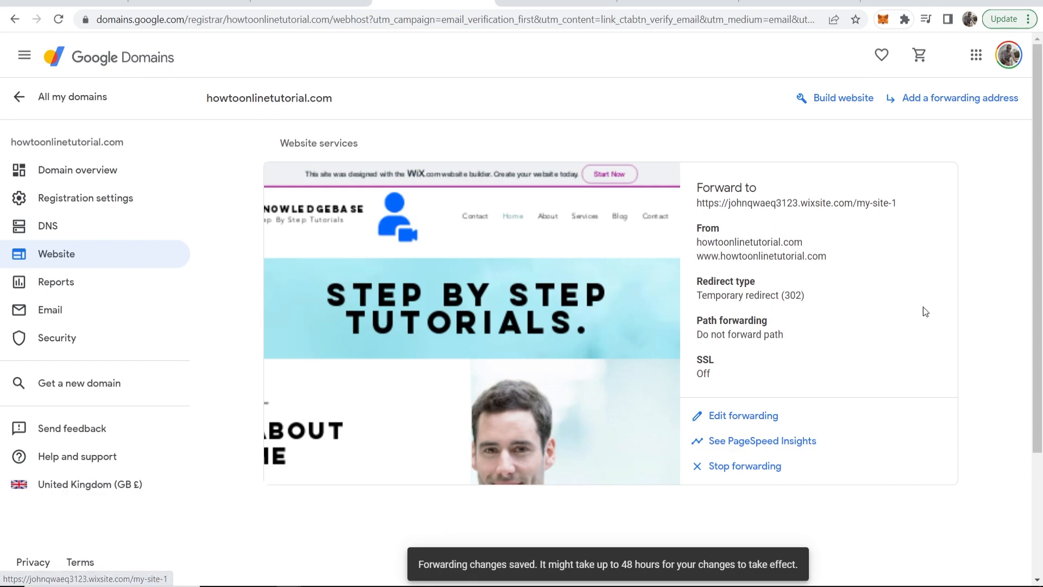
pyautogui.moveTo(877, 309)
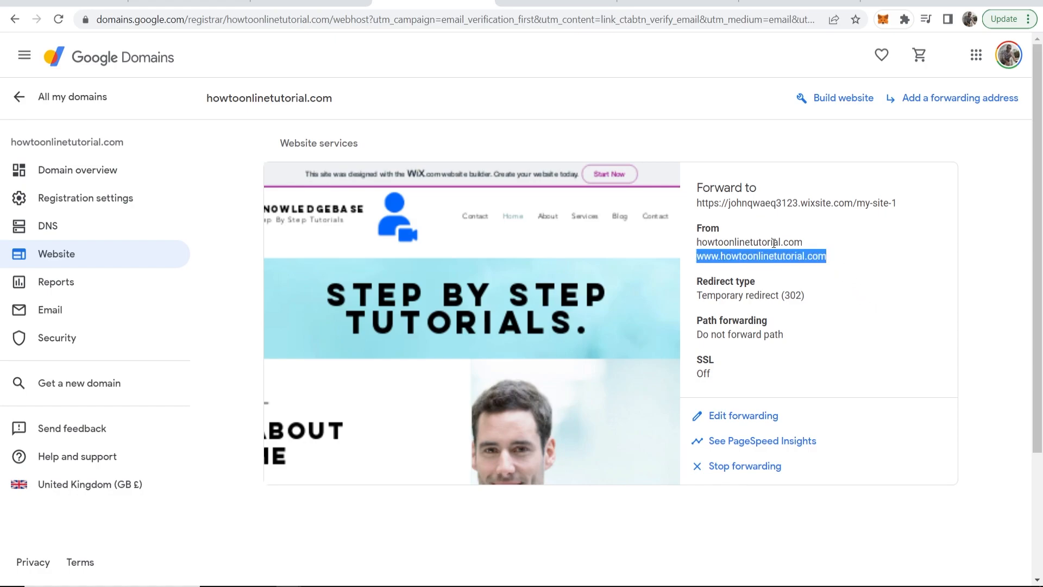
# Review the 302 forwarding summary for both addresses and bring up Chrome's menu
pyautogui.click(1030, 18)
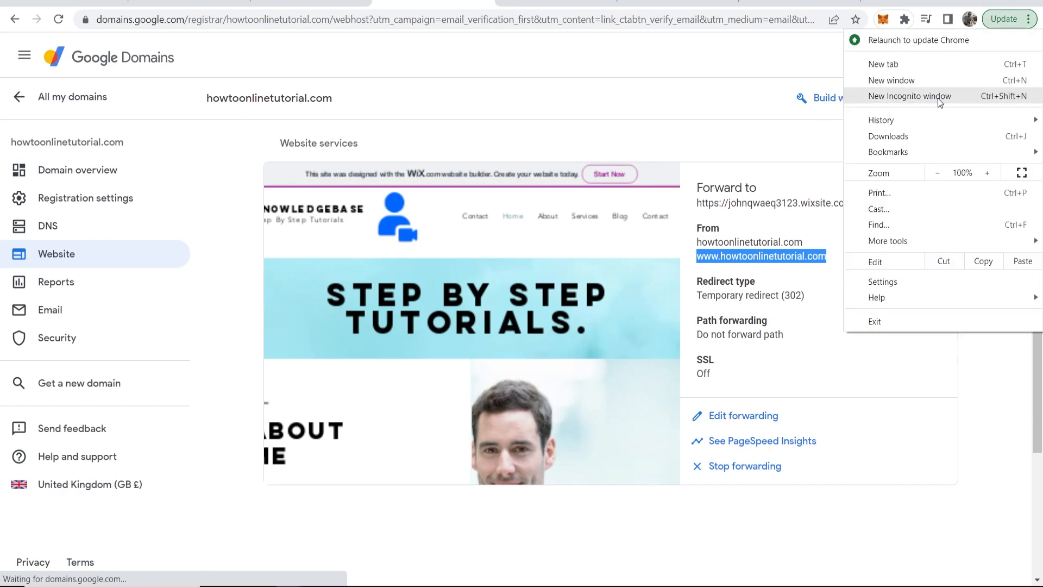
pyautogui.click(910, 96)
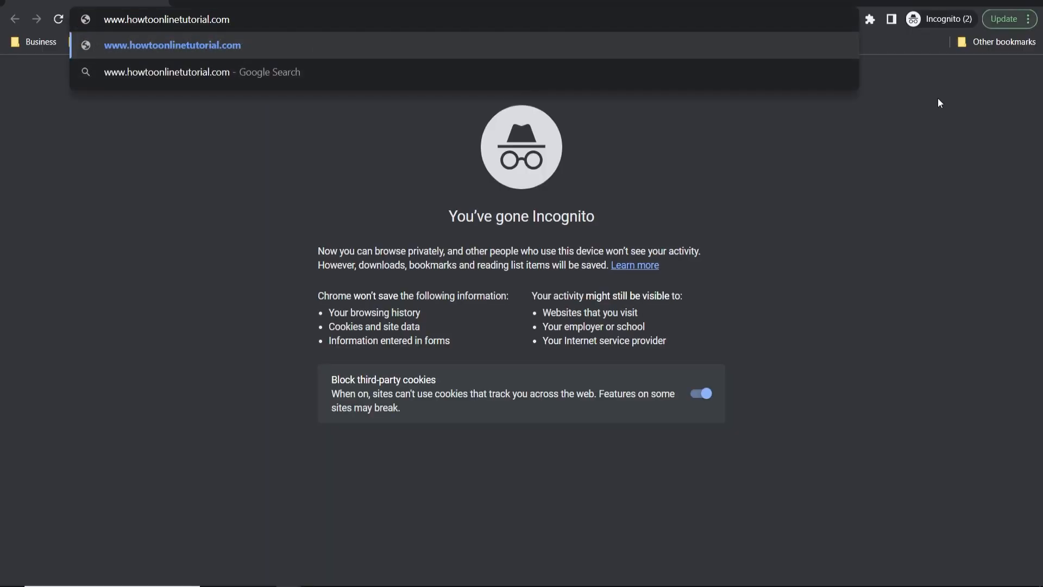
pyautogui.press('Enter')
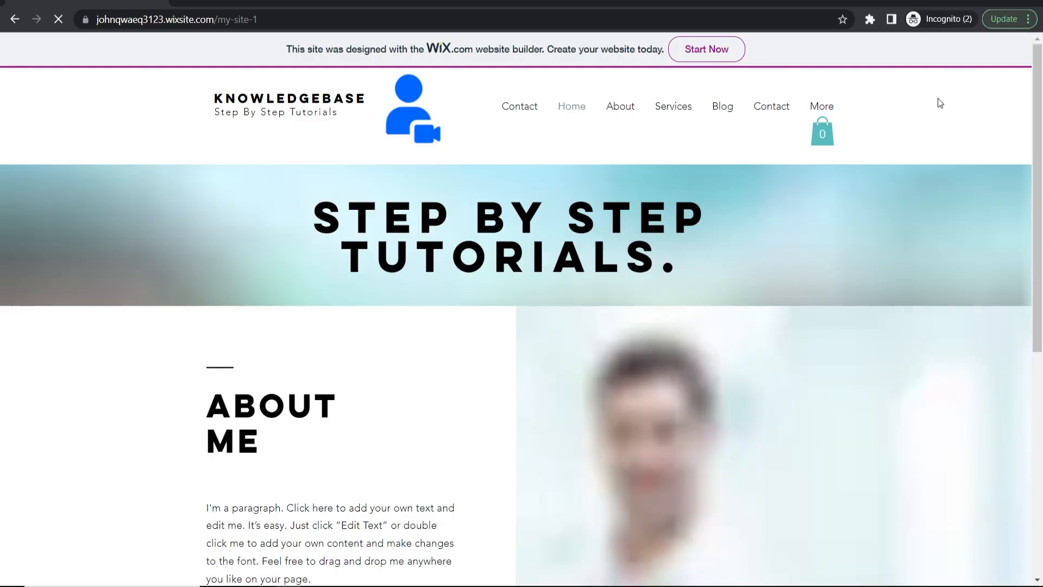